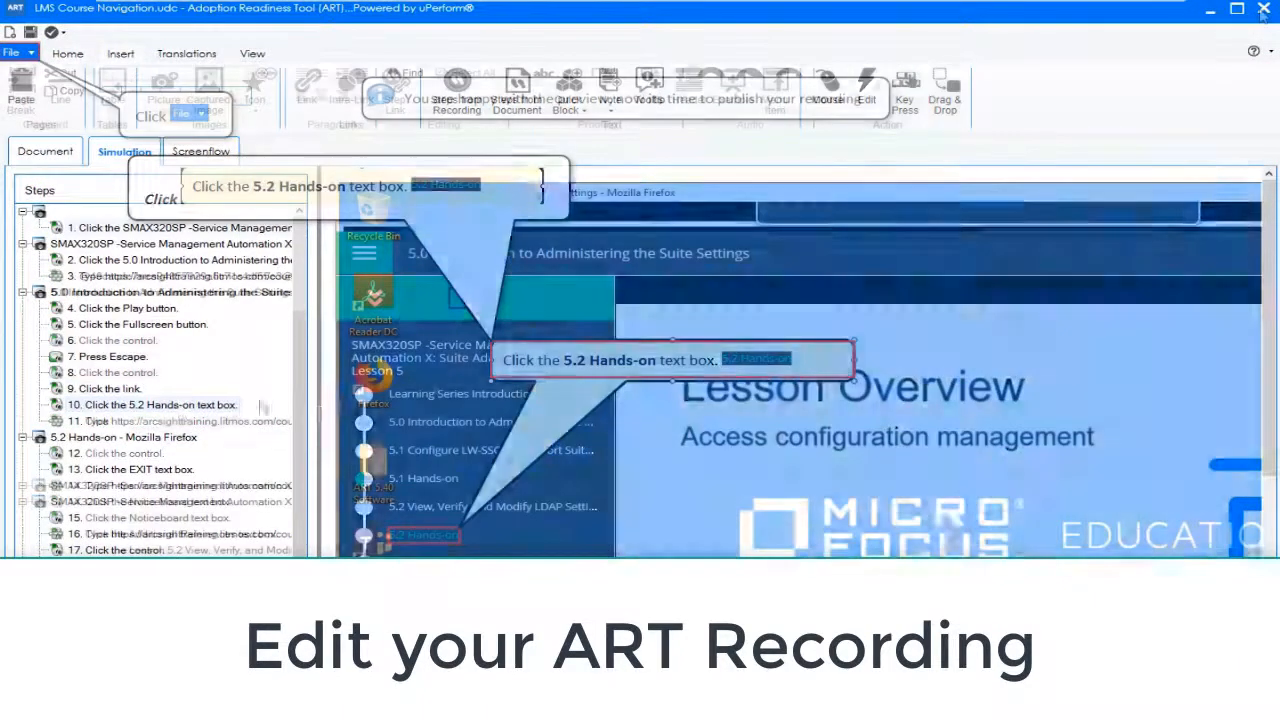
# Show Publish Current under File > Publish for the LMS Course Navigation course
pyautogui.click(12, 52)
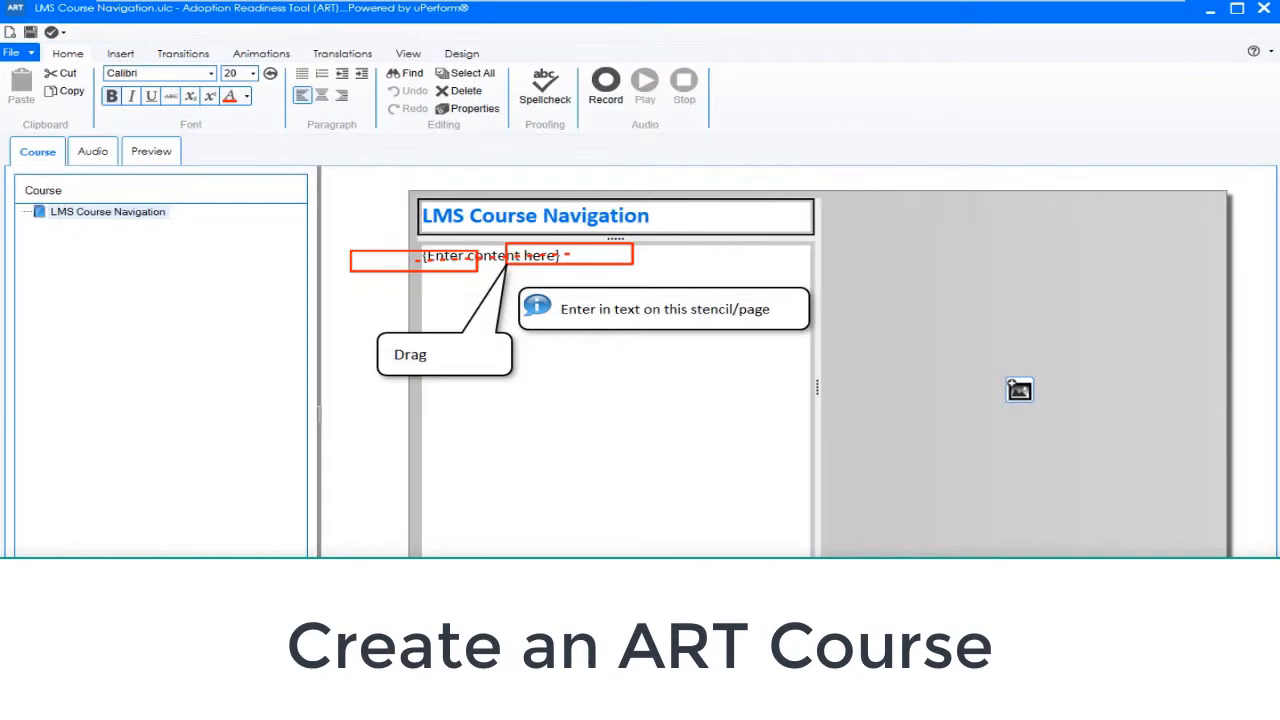
pyautogui.click(12, 52)
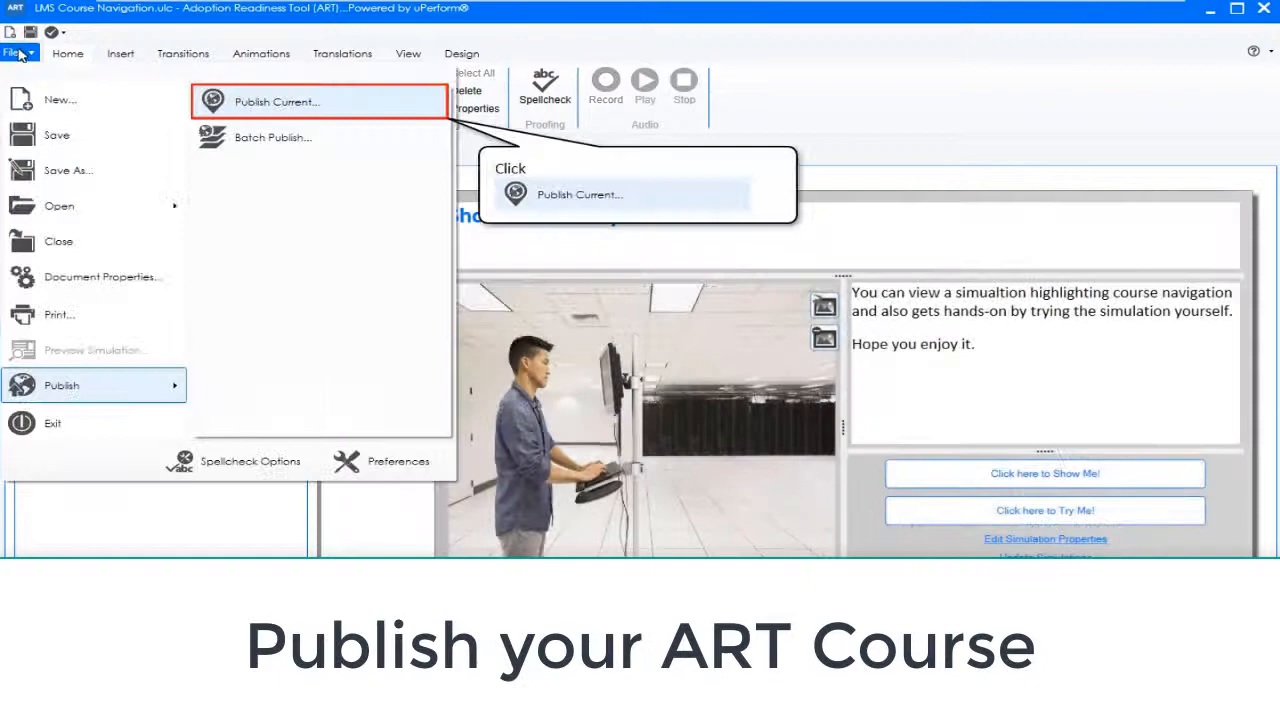